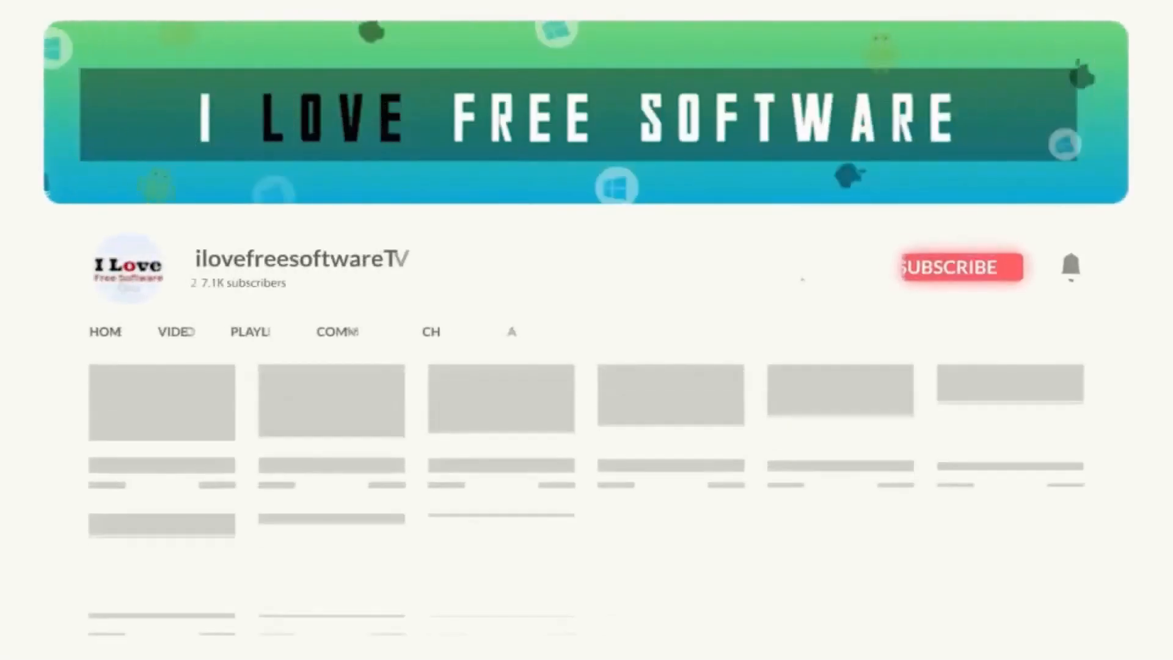
# - Scroll the I Love Free Software article down to the TikTok and Facebook prompt screenshots
pyautogui.click(963, 267)
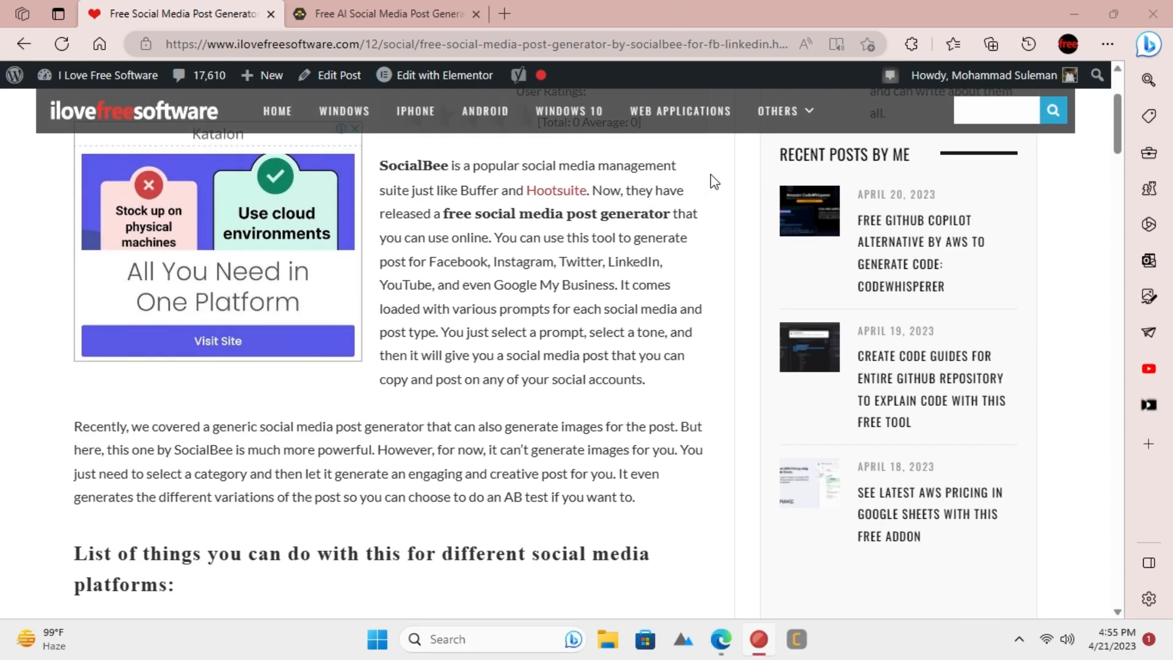
pyautogui.scroll(-3)
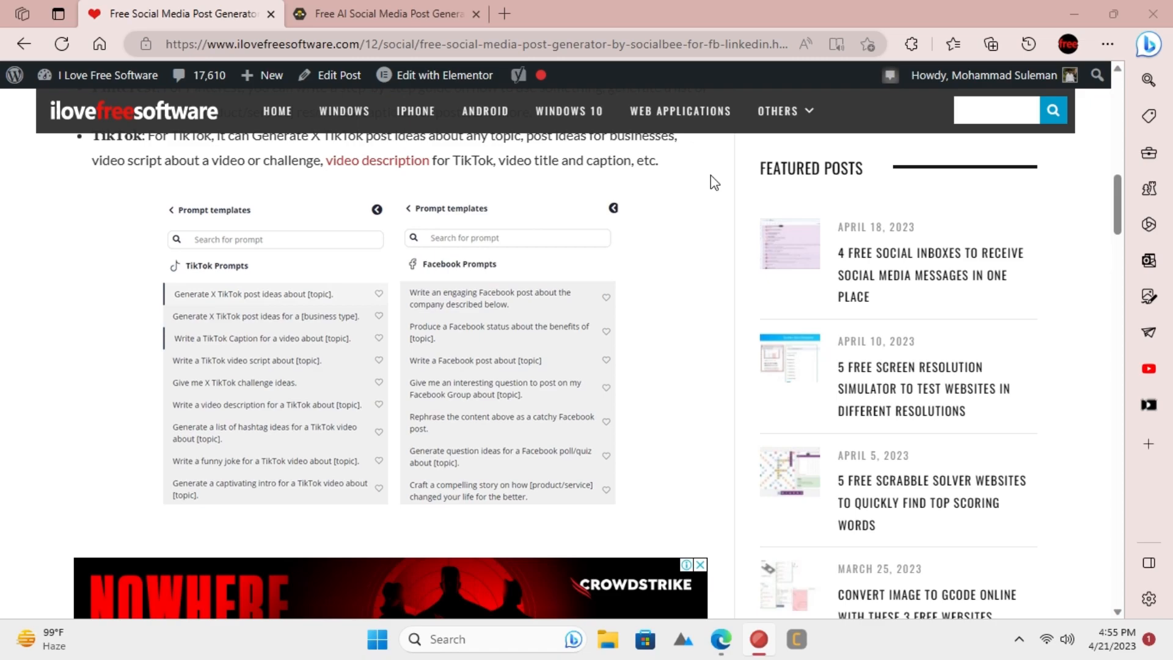
pyautogui.scroll(-3)
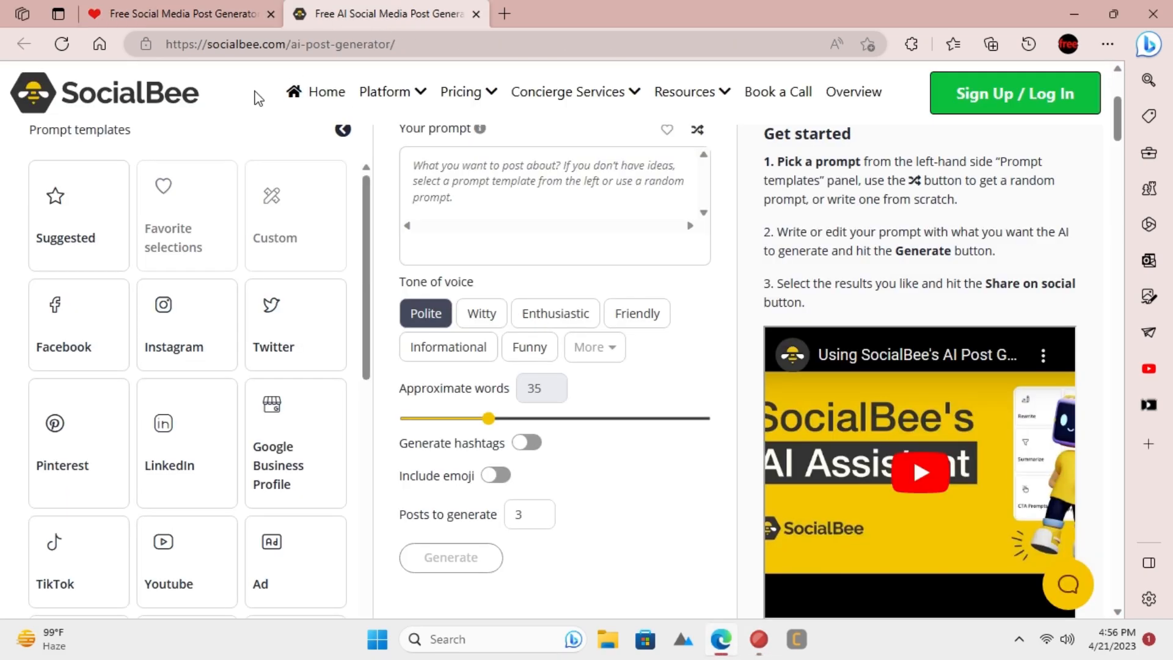
pyautogui.click(281, 44)
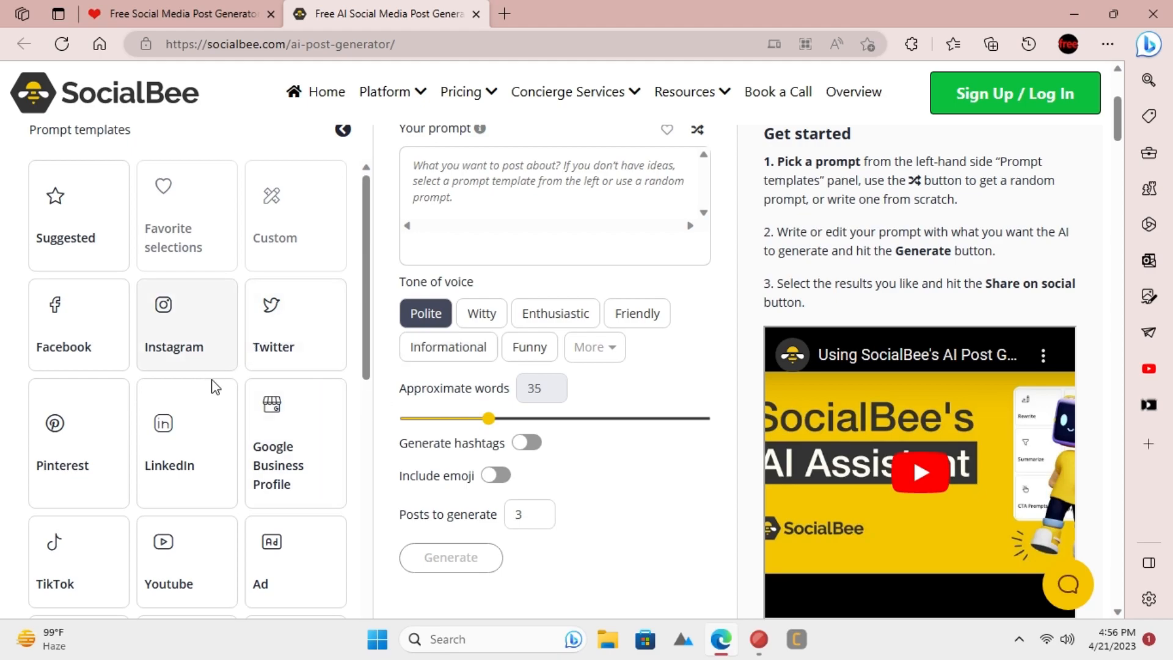
pyautogui.moveTo(85, 323)
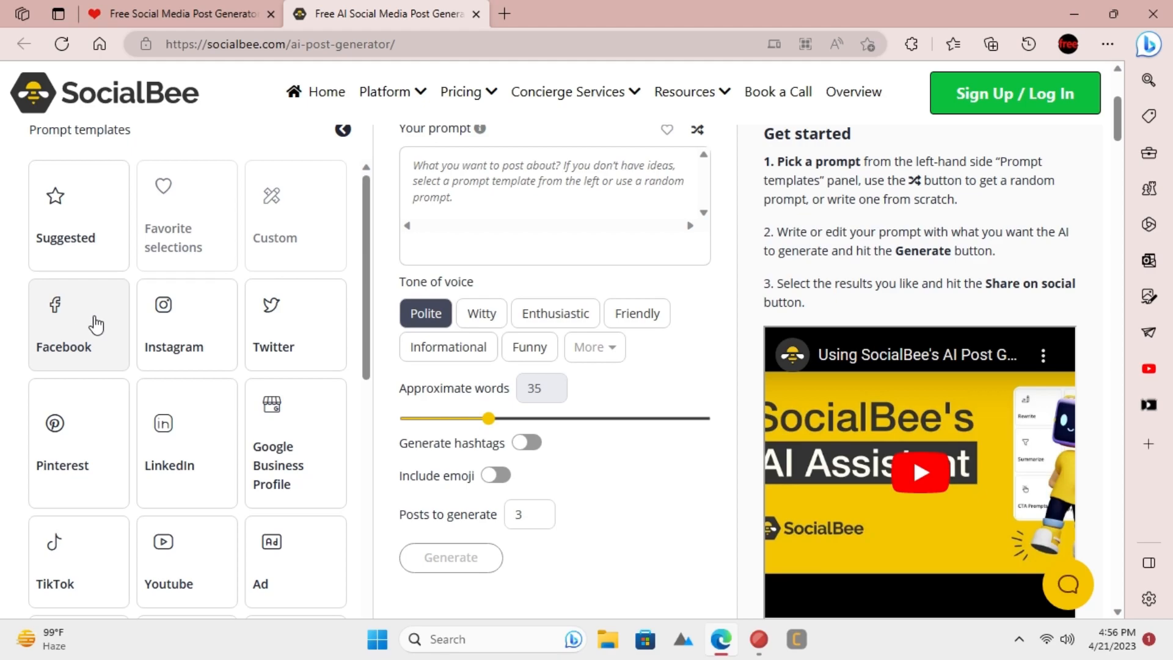
# - Build a 'Facebook post about anti virus' prompt with Informational tone and 100 words
pyautogui.click(78, 324)
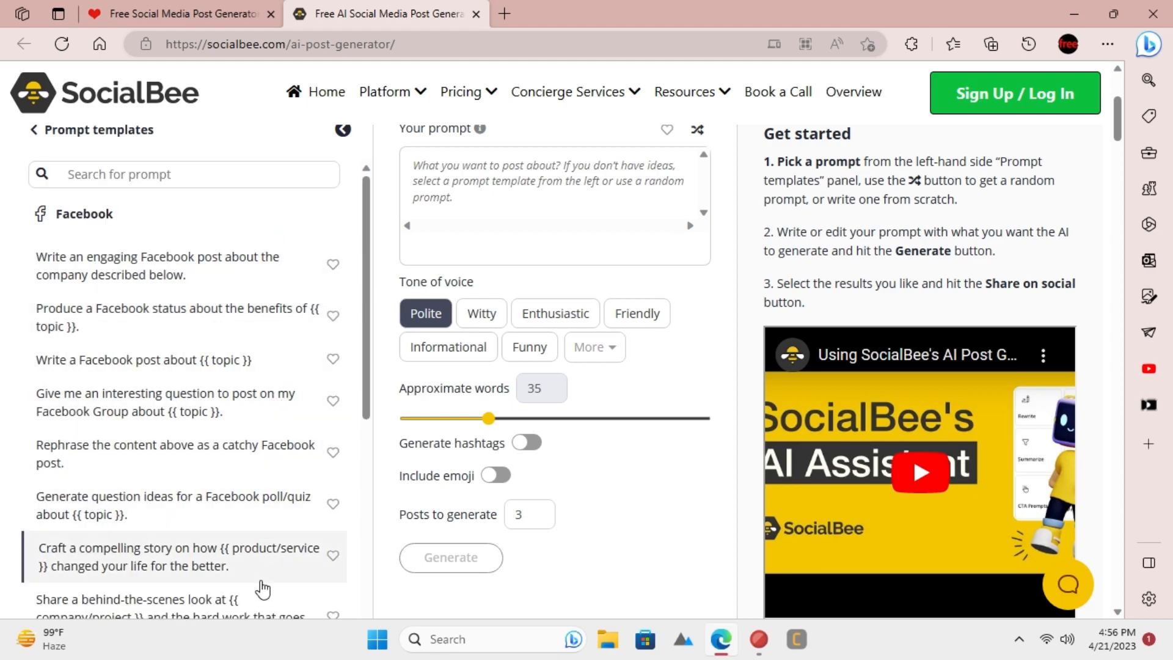
pyautogui.moveTo(258, 567)
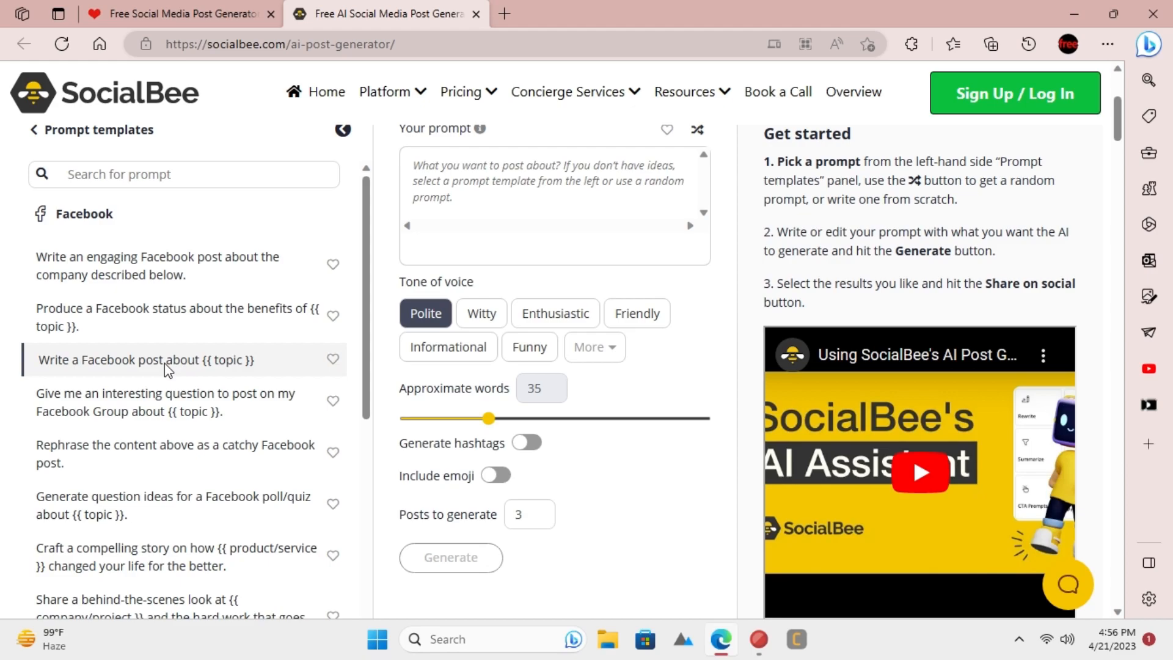
pyautogui.click(145, 360)
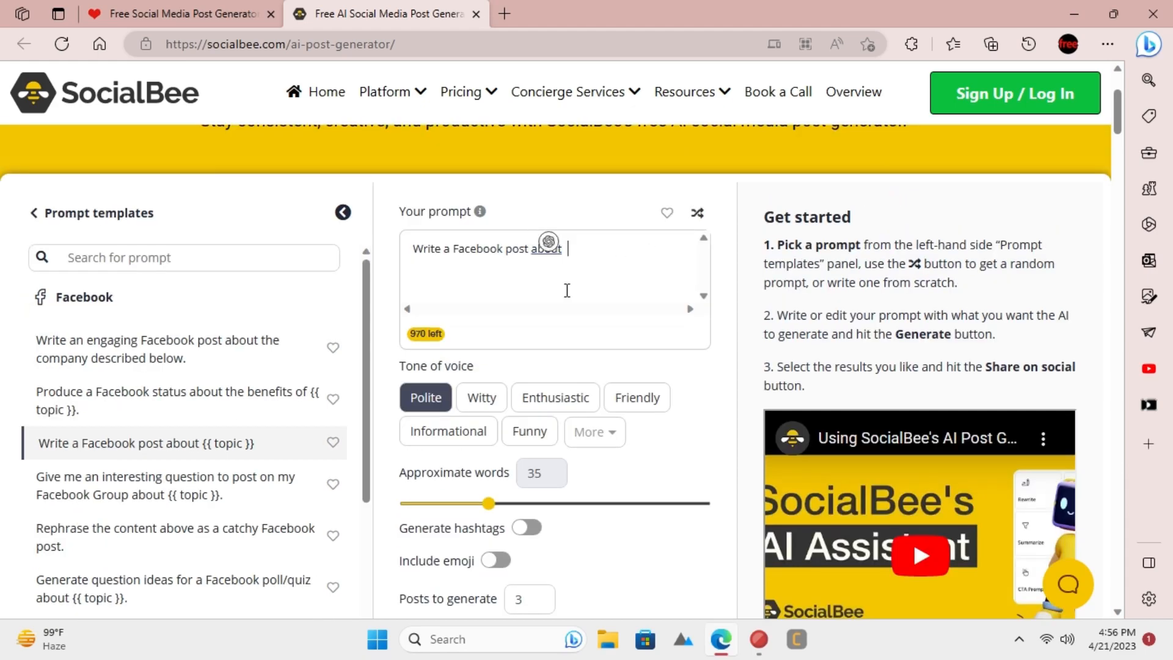
pyautogui.write('anti virus')
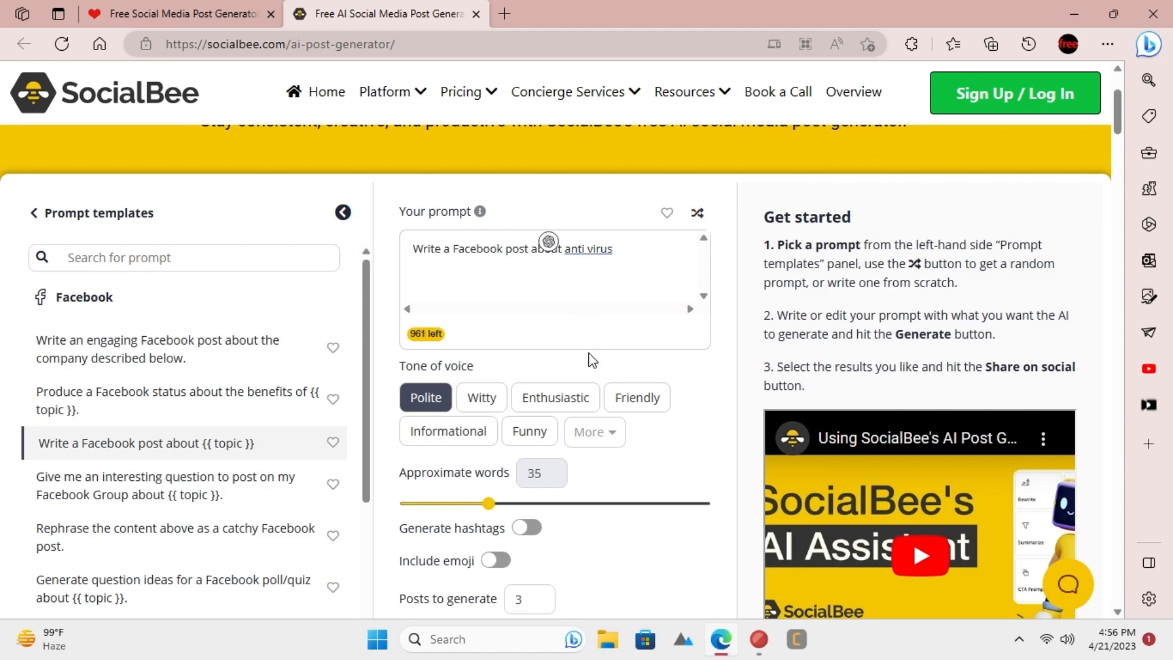
pyautogui.click(448, 430)
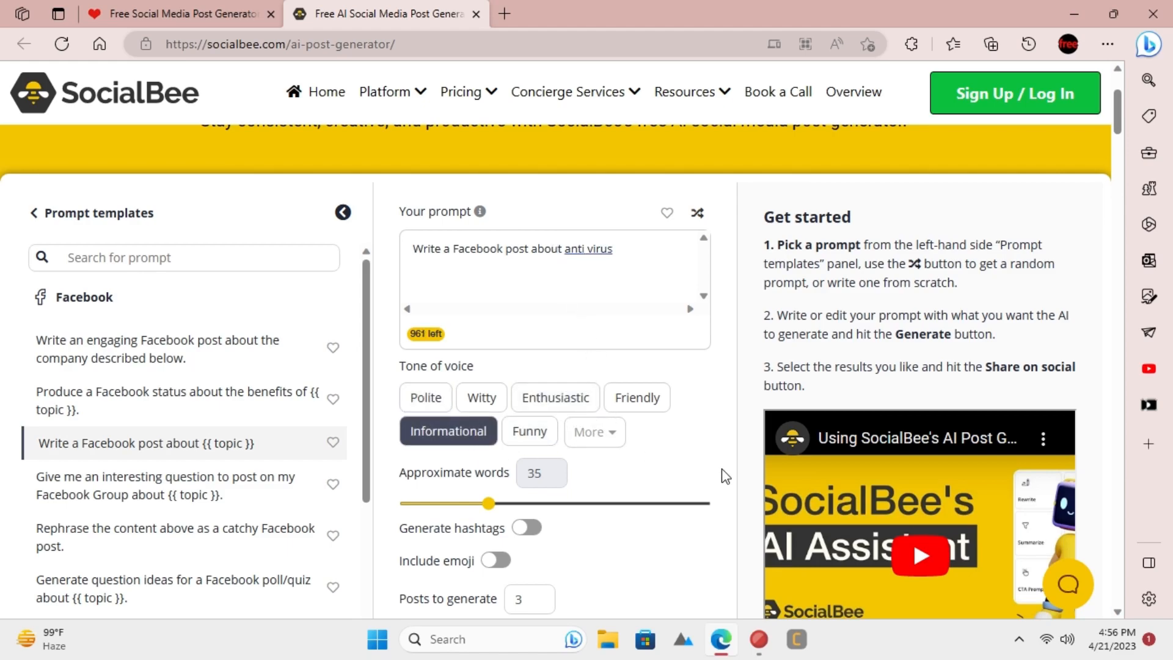
pyautogui.moveTo(636, 470)
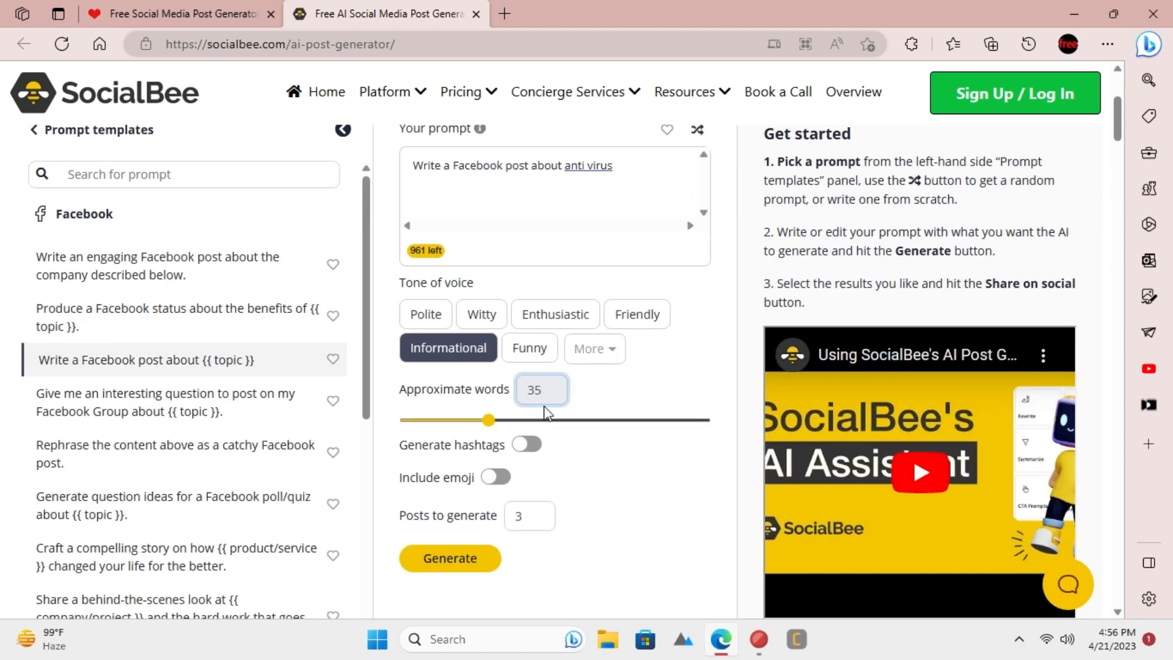
pyautogui.moveTo(489, 419); pyautogui.dragTo(703, 420)
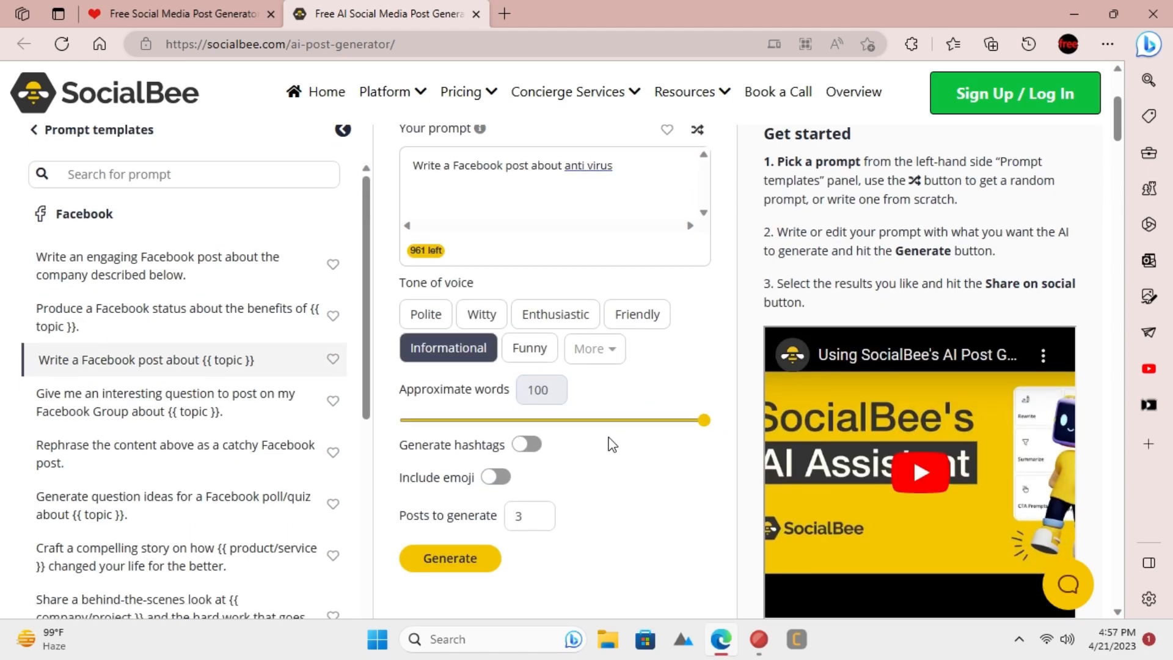
pyautogui.moveTo(626, 515)
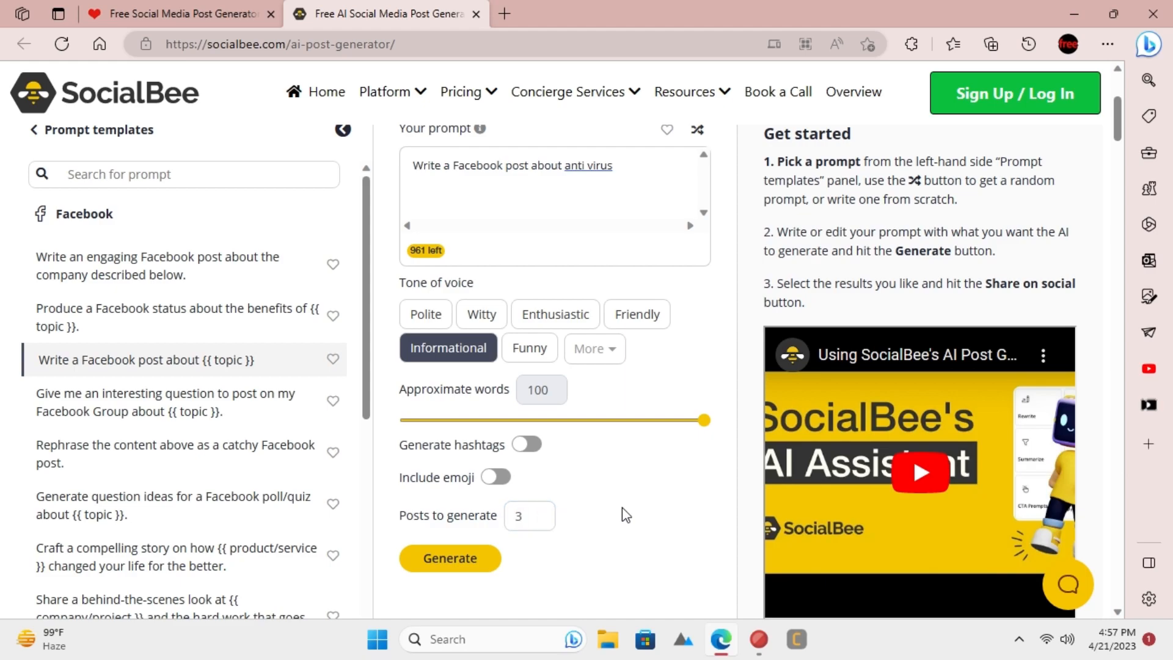
# - Generate the anti-virus Facebook posts and tick the first result as chosen
pyautogui.click(450, 558)
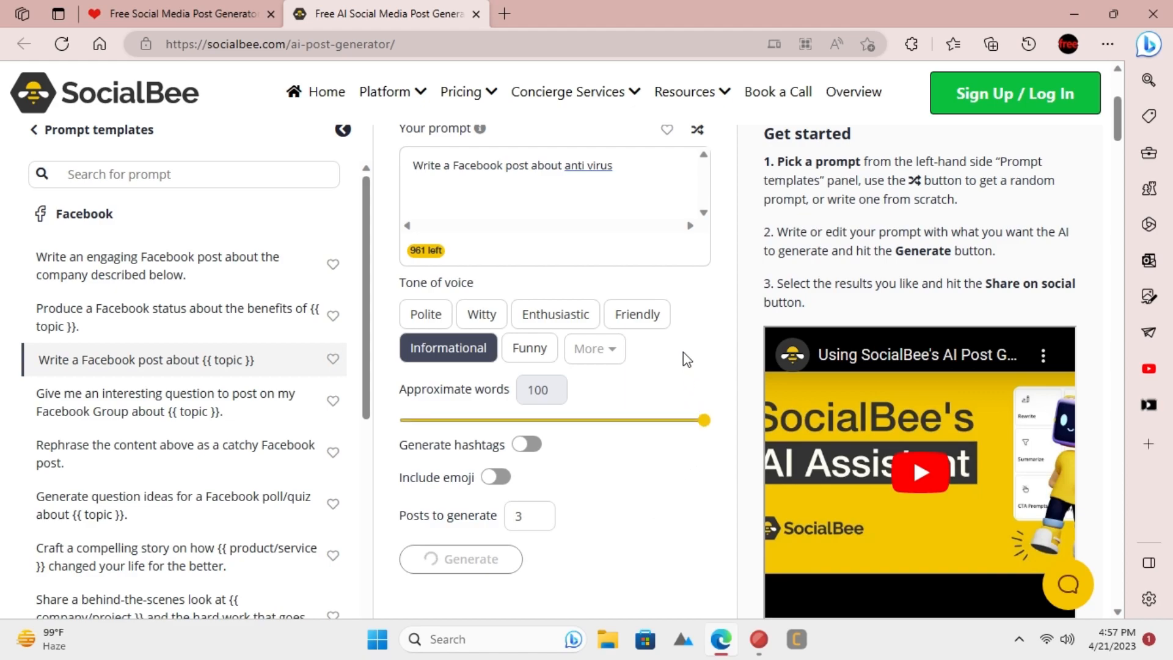
pyautogui.click(460, 558)
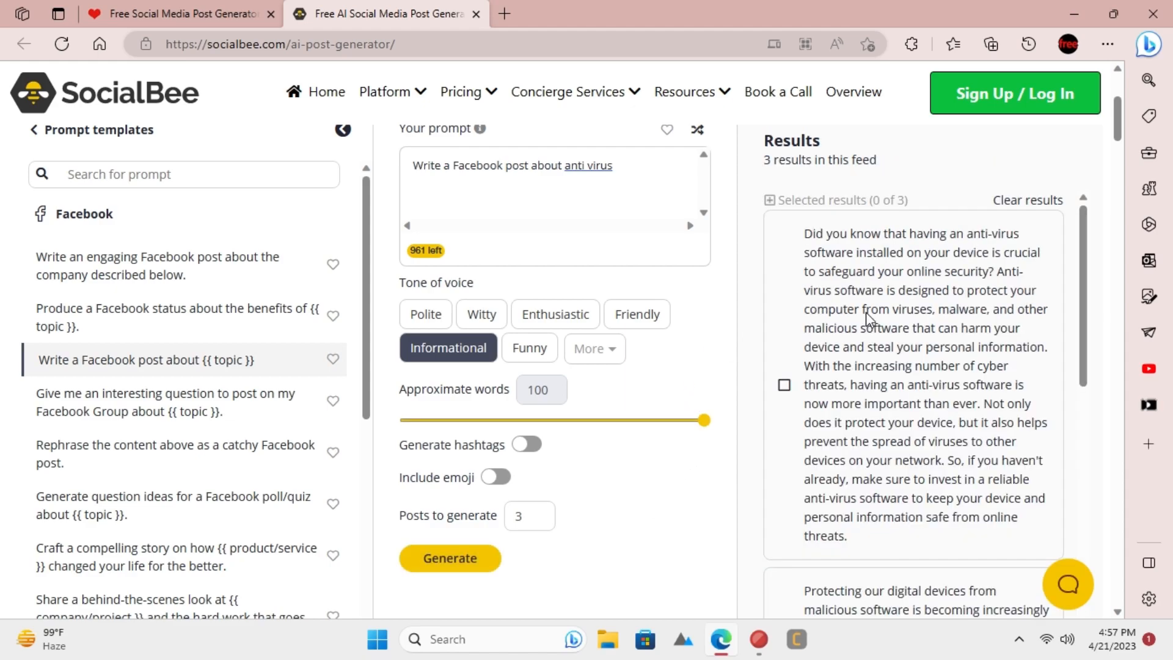
pyautogui.click(784, 385)
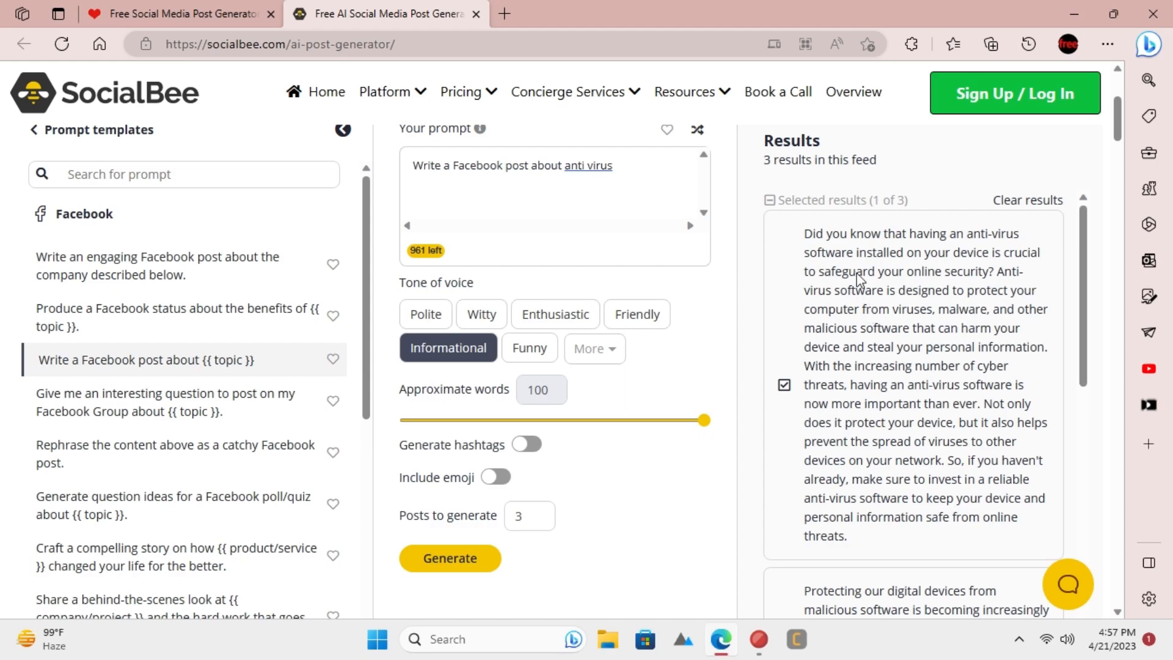
pyautogui.moveTo(892, 245)
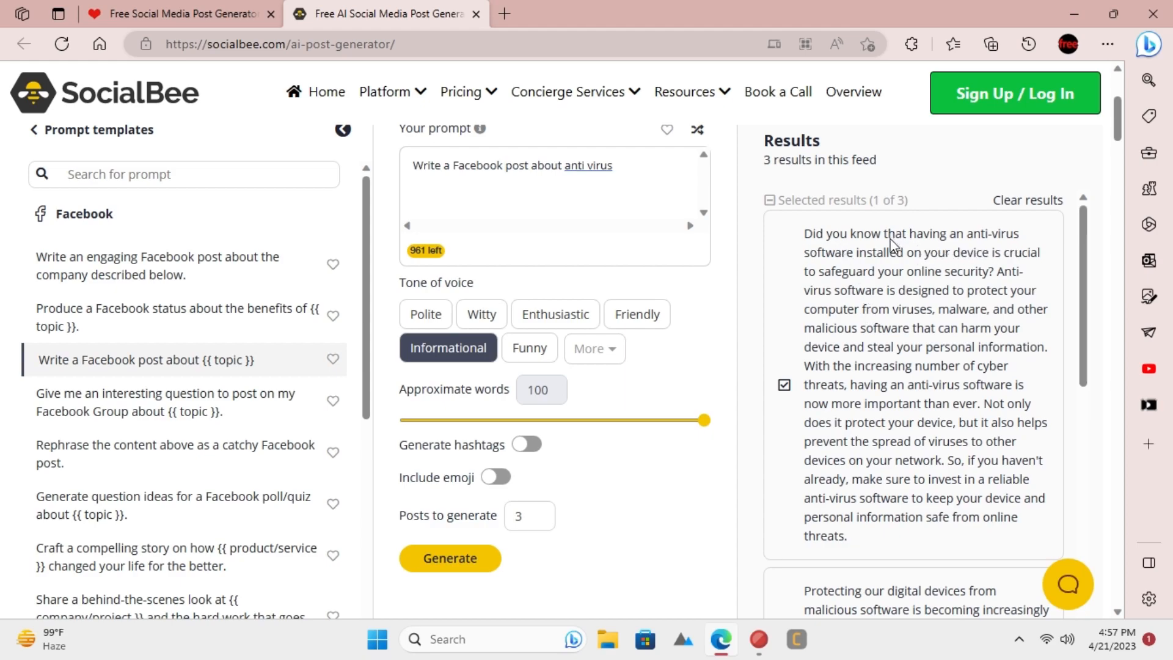
pyautogui.moveTo(805, 234); pyautogui.dragTo(894, 517)
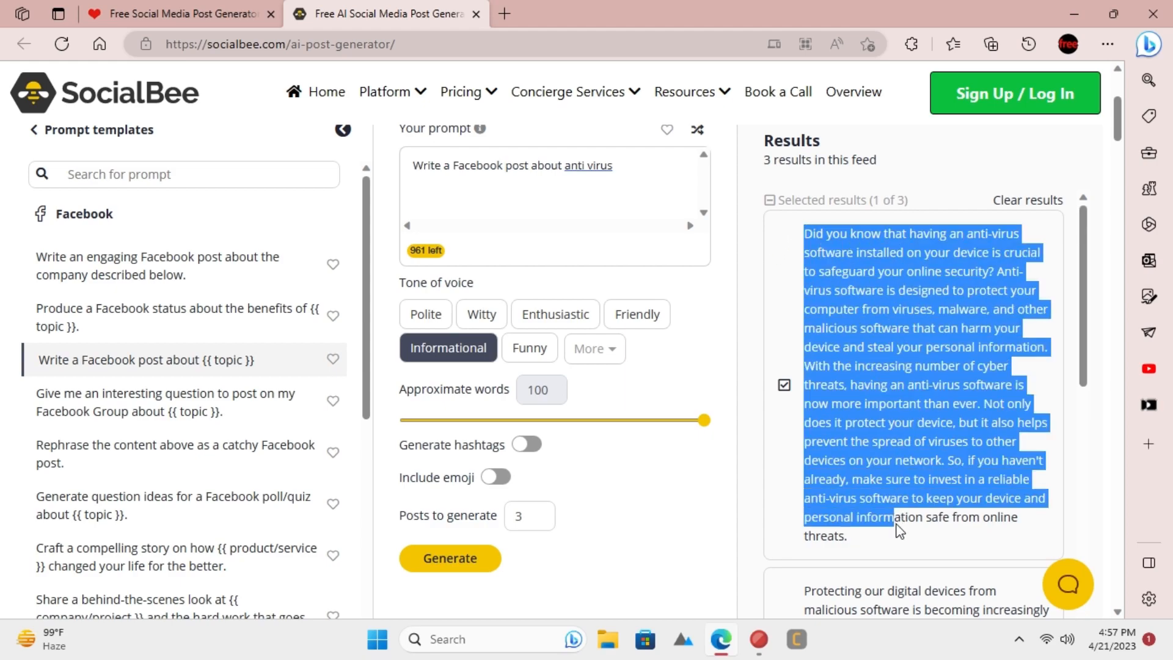
pyautogui.click(784, 384)
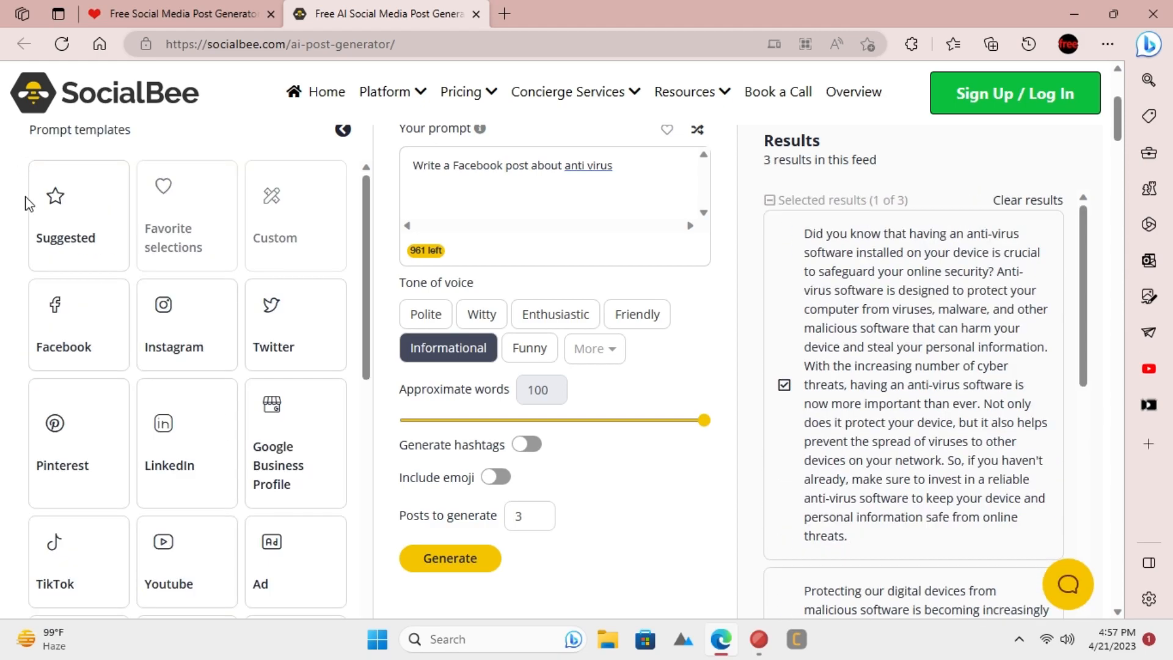
pyautogui.moveTo(187, 419)
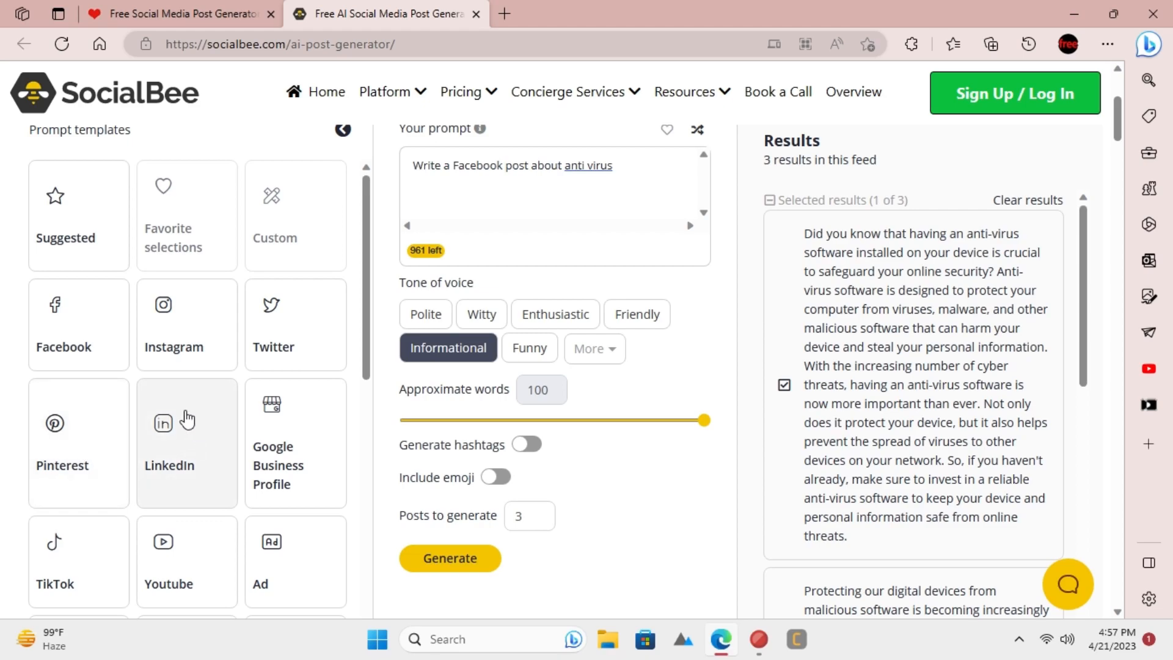
# - Set up a TikTok post-ideas prompt about inflation with about 50 words
pyautogui.click(54, 551)
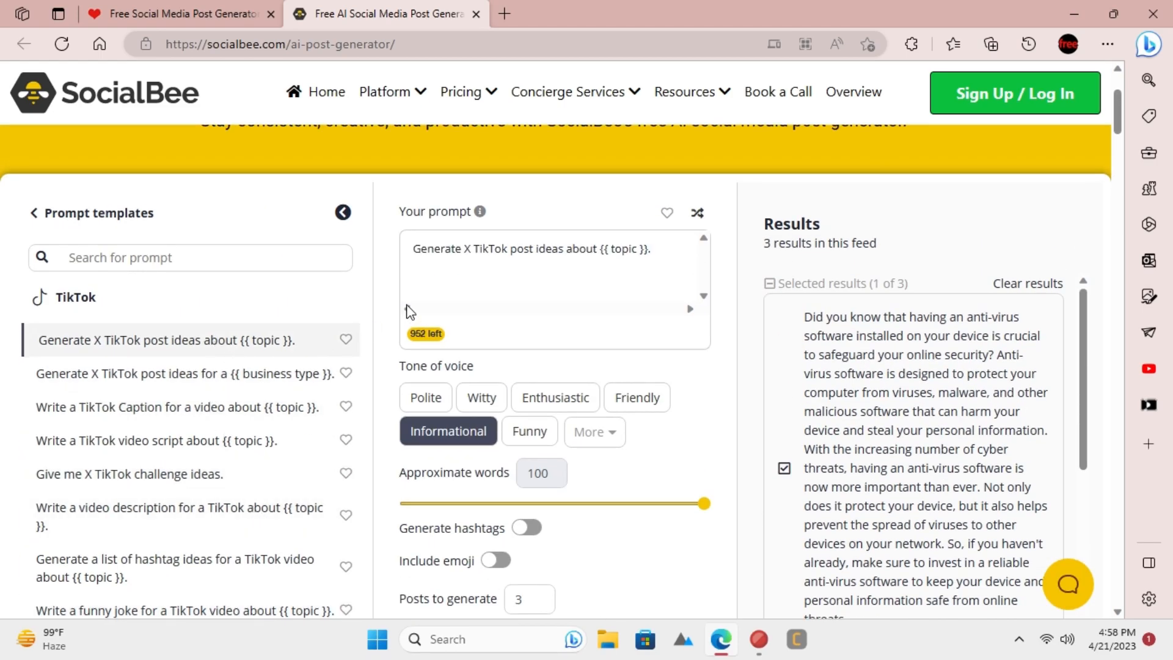
pyautogui.doubleClick(622, 249)
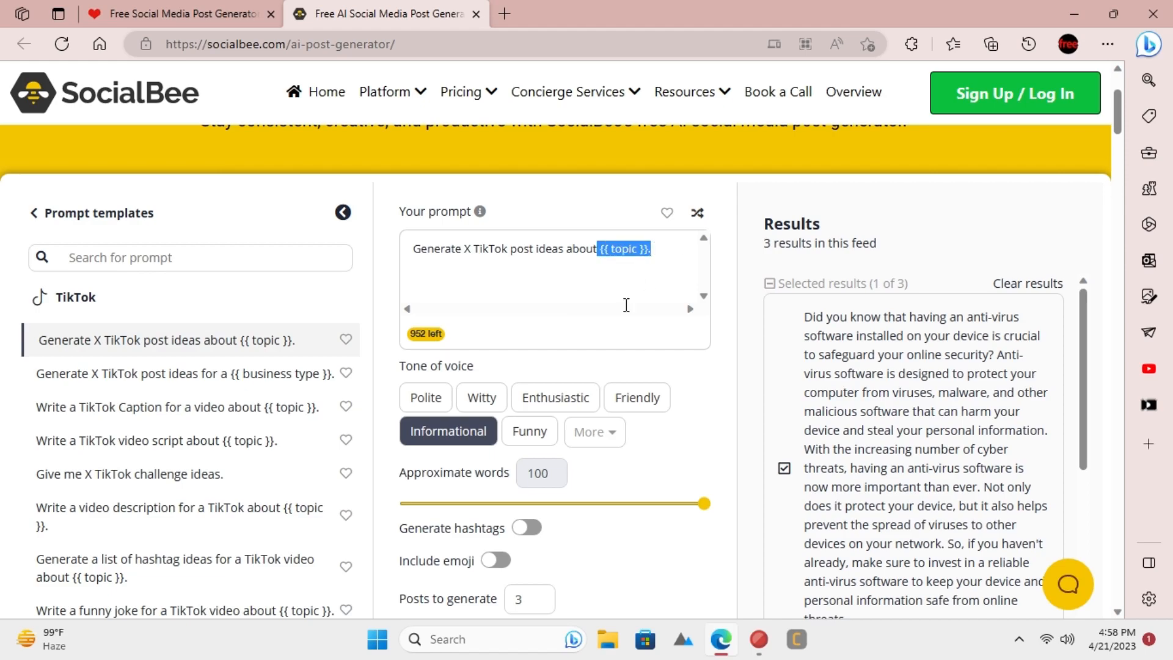
pyautogui.write('inflation')
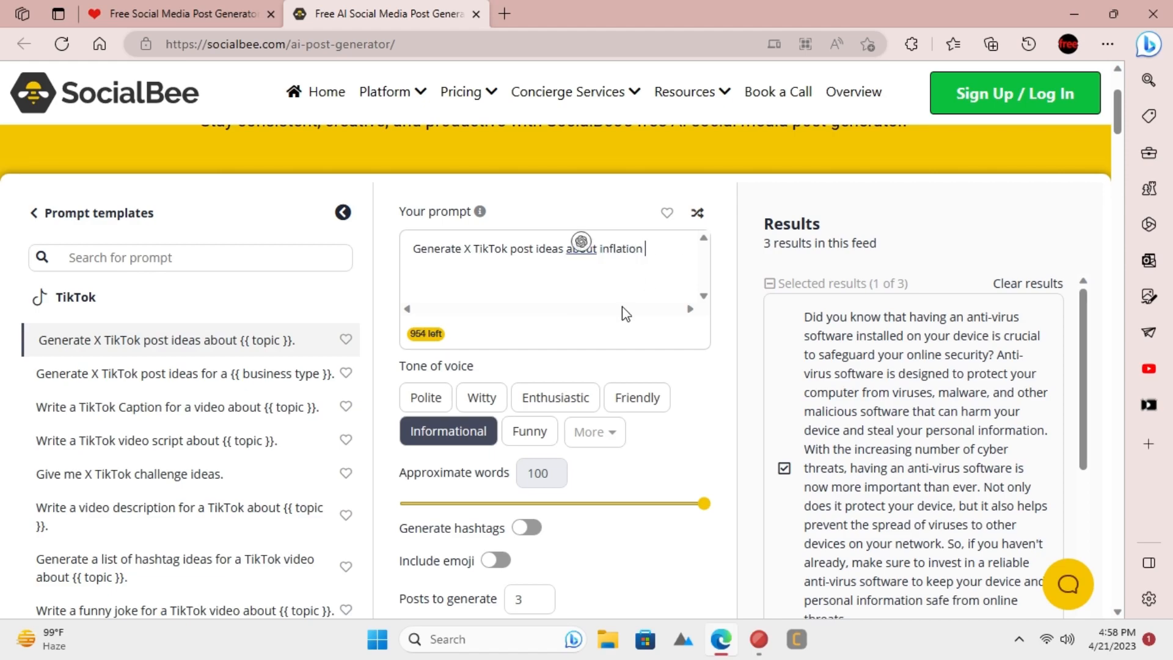
pyautogui.moveTo(703, 503); pyautogui.dragTo(561, 502)
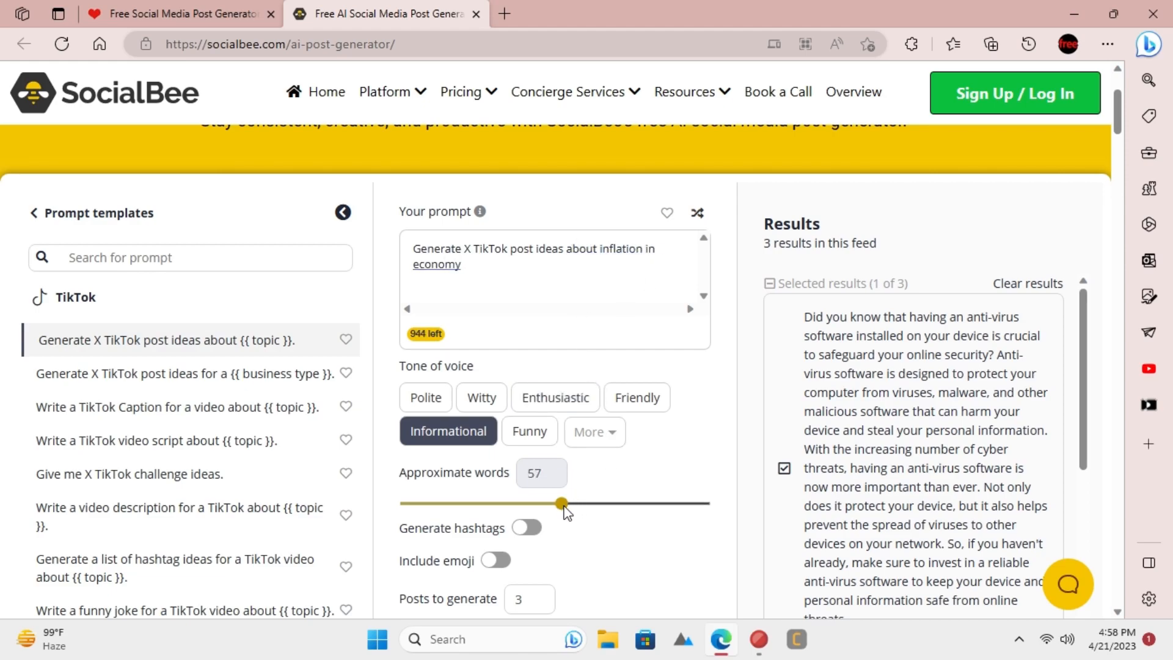
pyautogui.moveTo(562, 503); pyautogui.dragTo(539, 503)
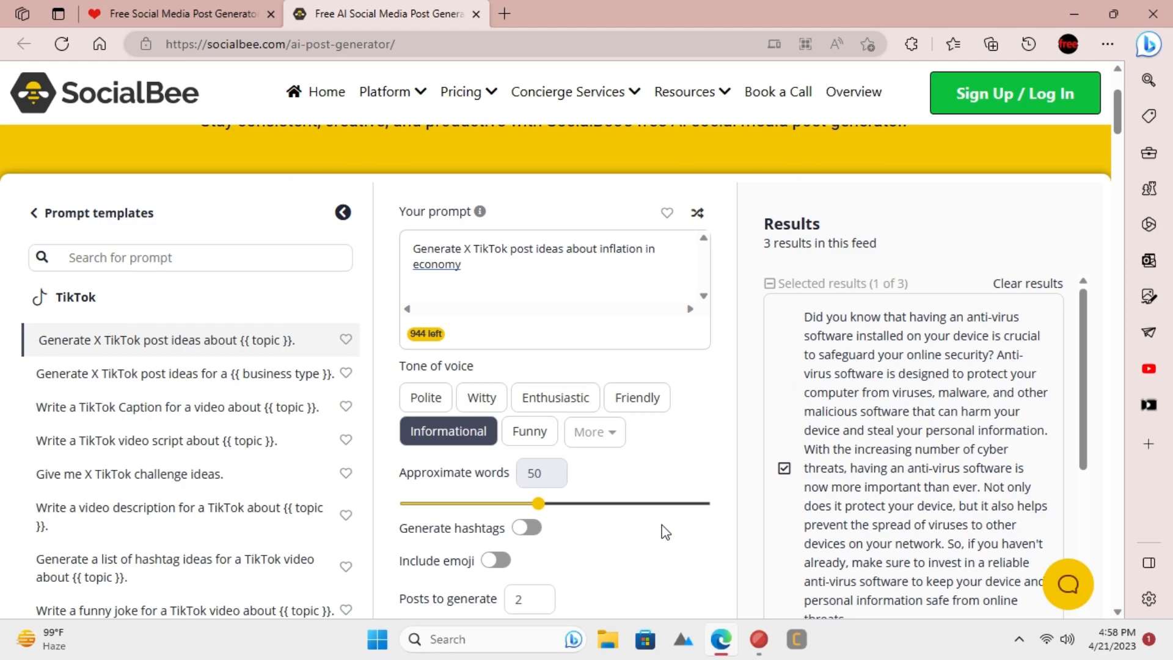
# - Scroll down to the generated TikTok inflation post ideas
pyautogui.scroll(-3)
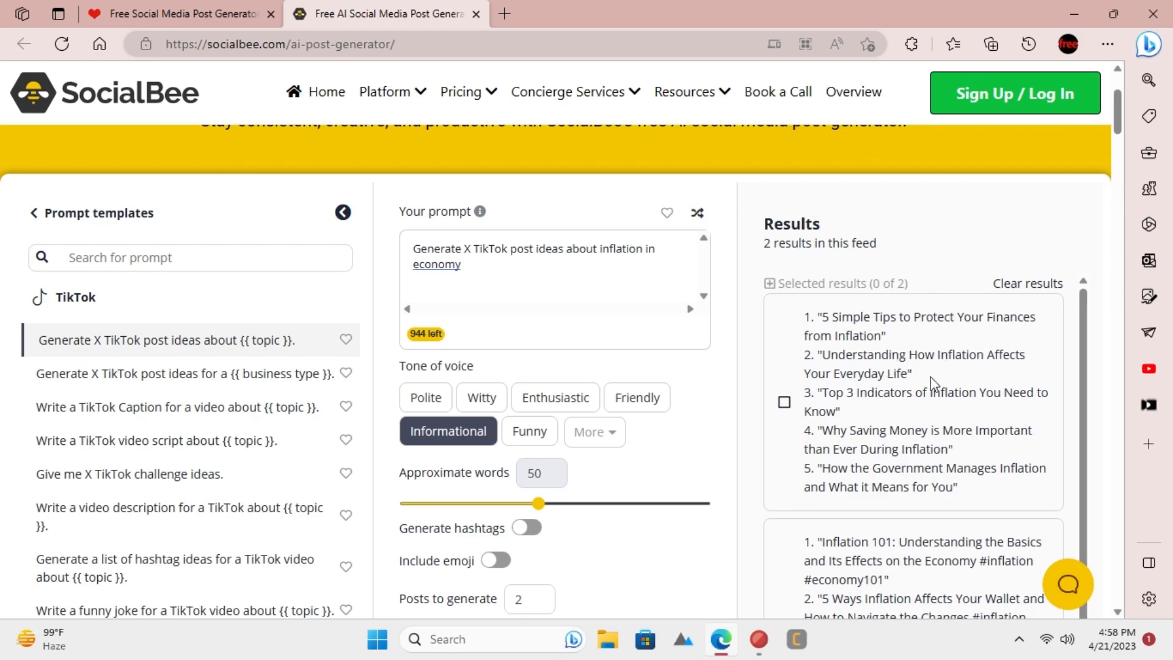
pyautogui.moveTo(934, 388)
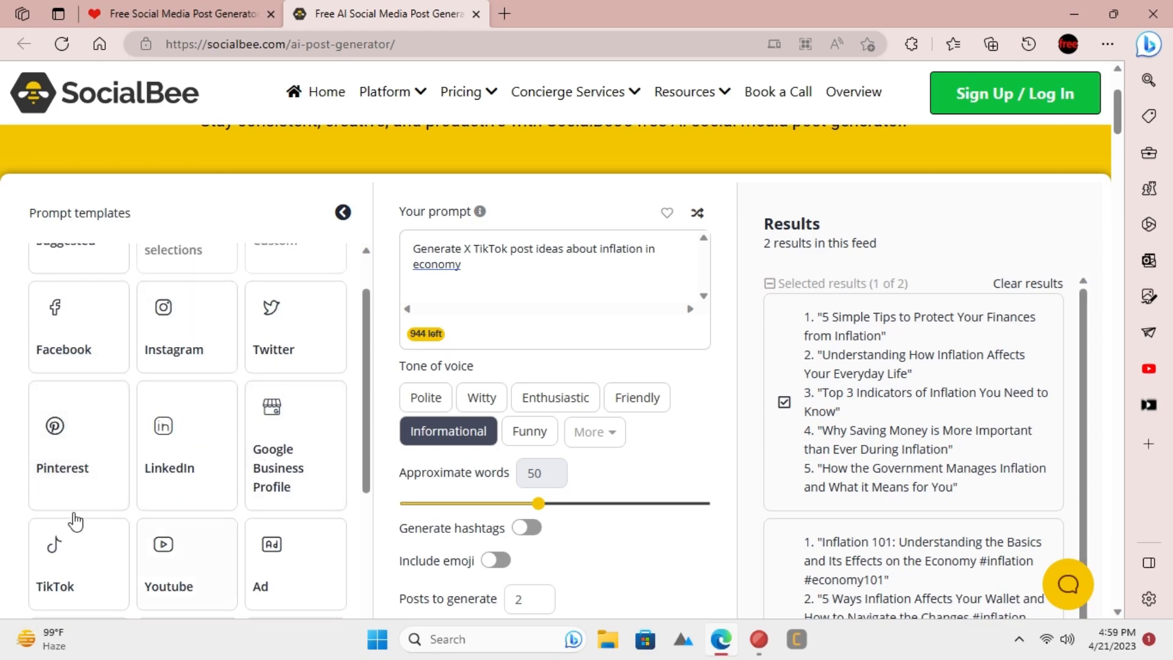
pyautogui.moveTo(760, 443)
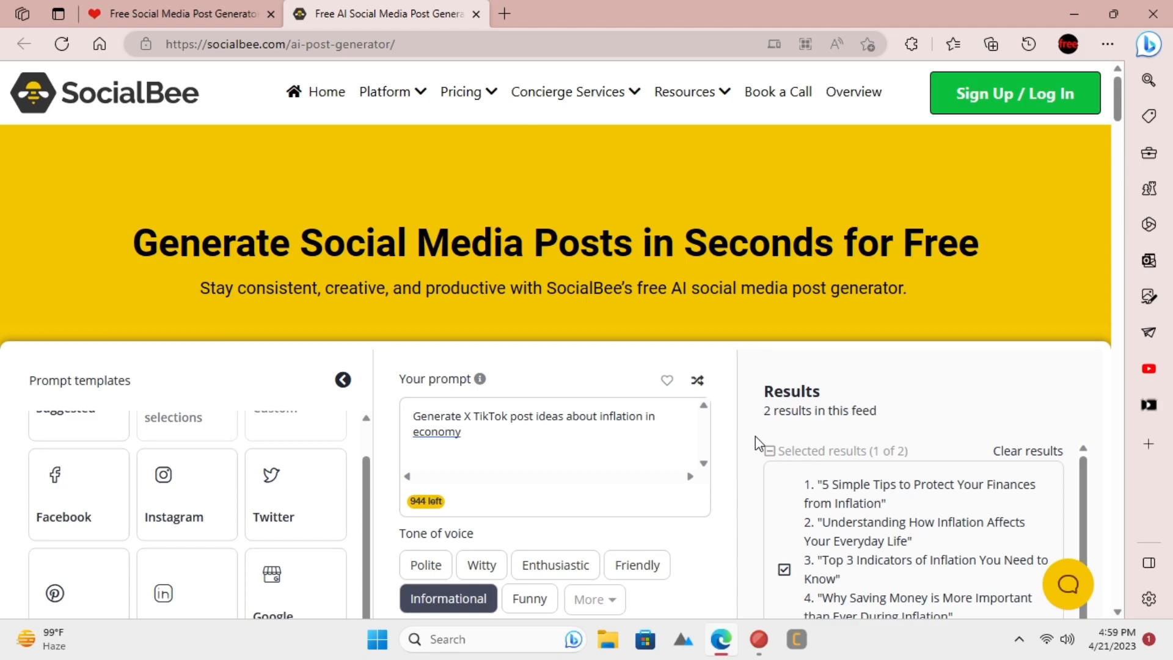
pyautogui.moveTo(956, 48)
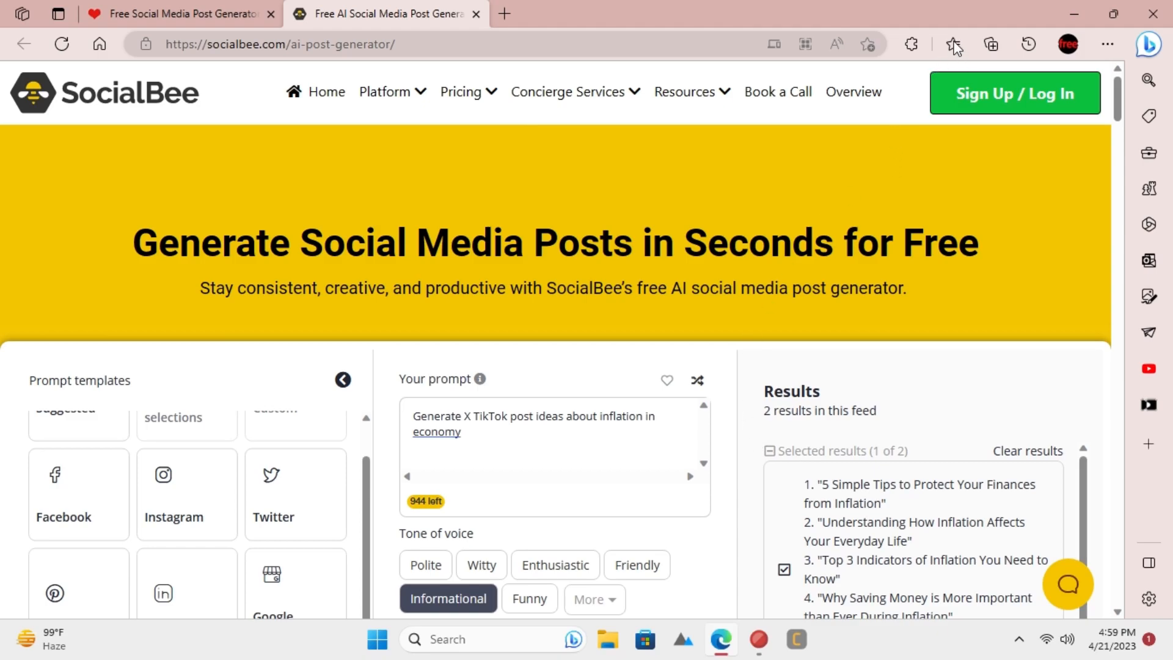